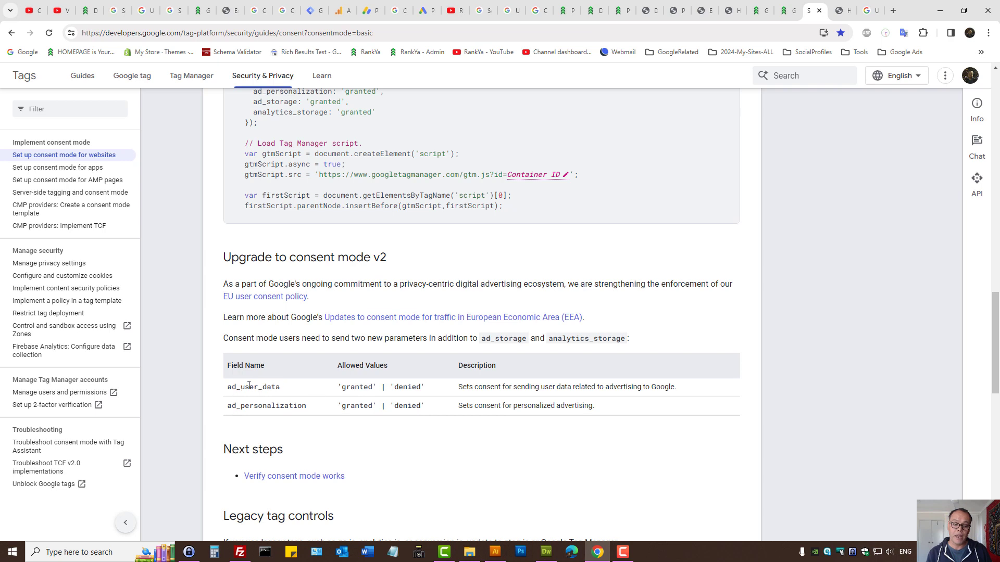
# - Highlight a new consent parameter name, revisit the CMP partner list, then return to the consent mode setup guide
pyautogui.doubleClick(252, 386)
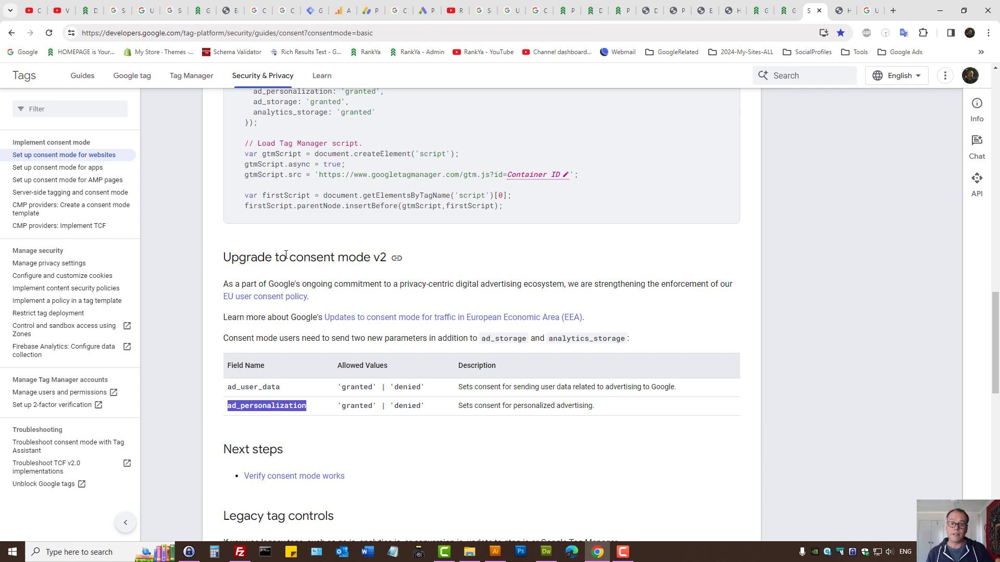
pyautogui.moveTo(697, 228)
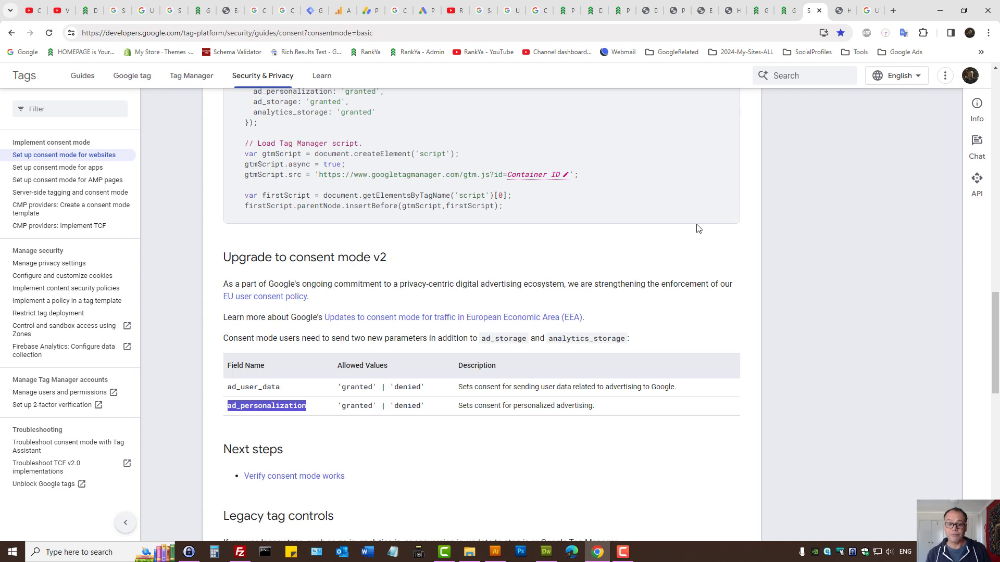
pyautogui.moveTo(676, 228)
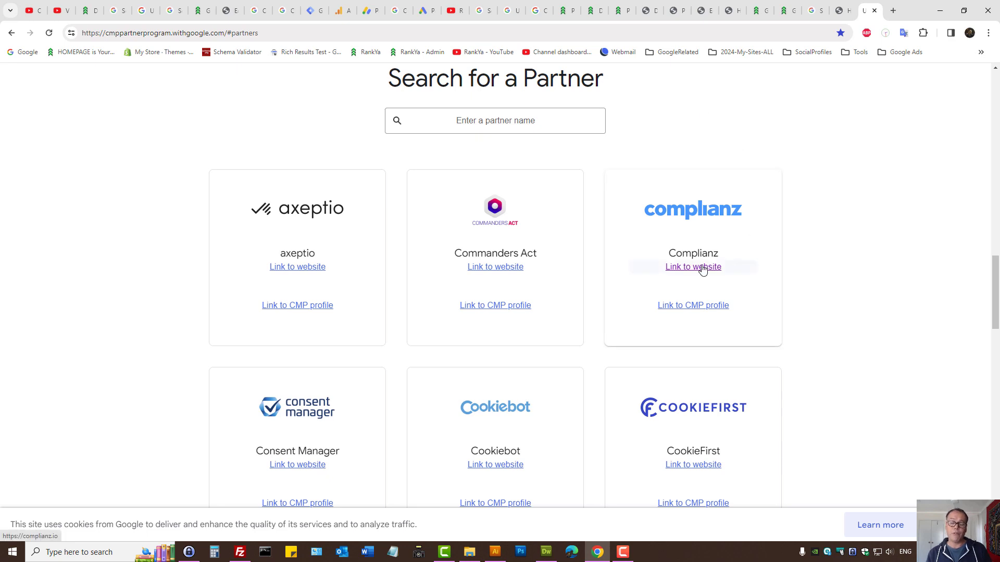
pyautogui.moveTo(700, 171)
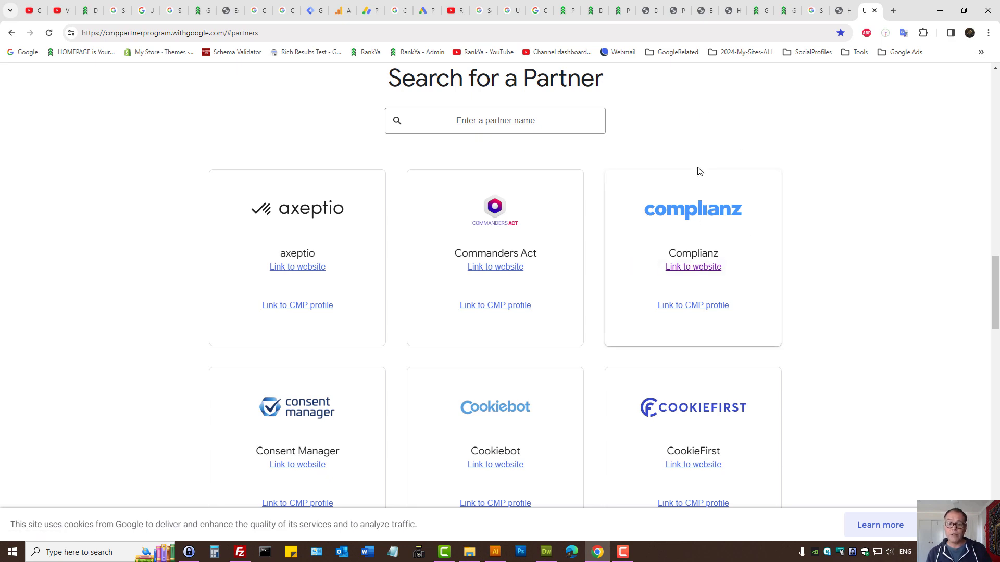
pyautogui.moveTo(684, 149)
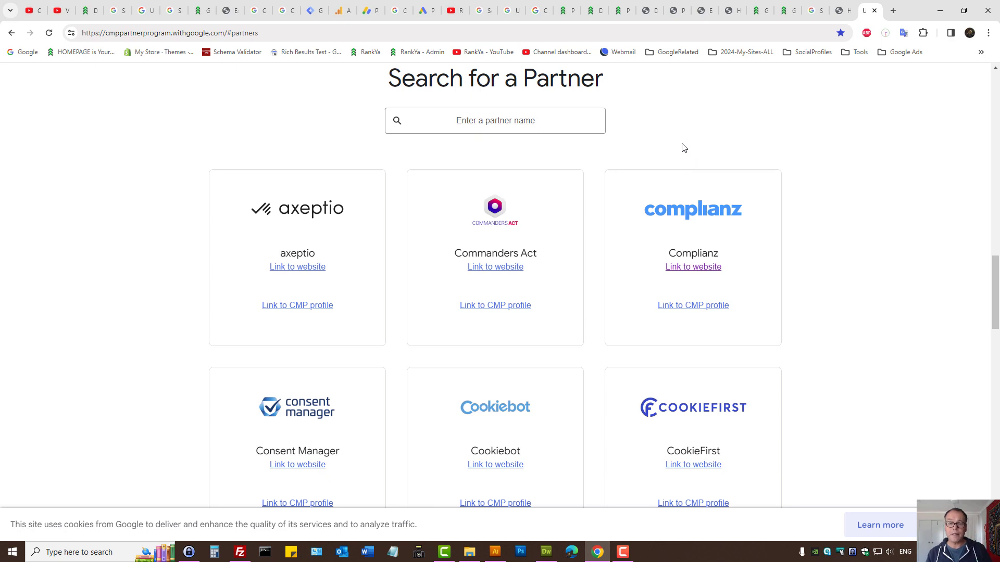
pyautogui.moveTo(665, 149)
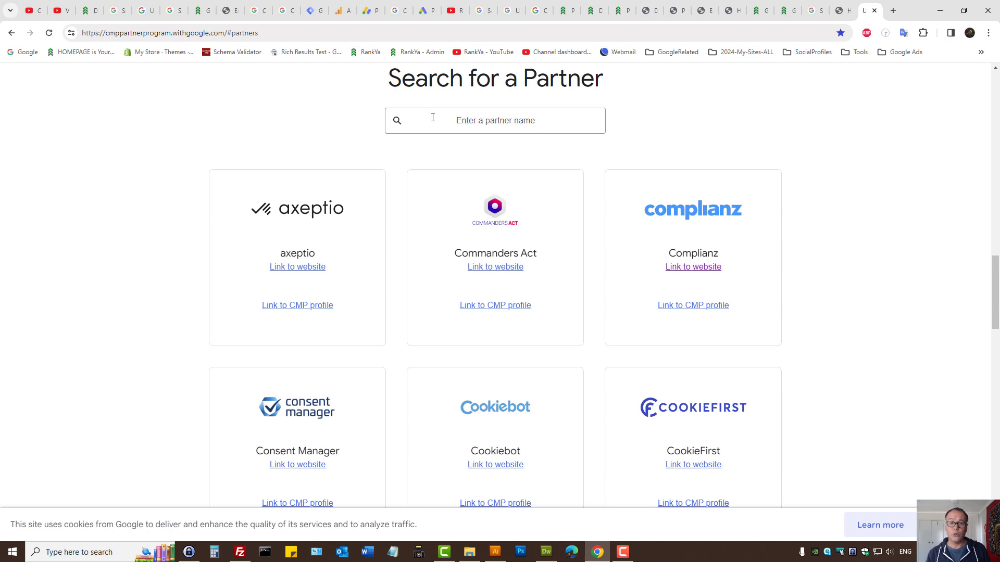
pyautogui.click(483, 11)
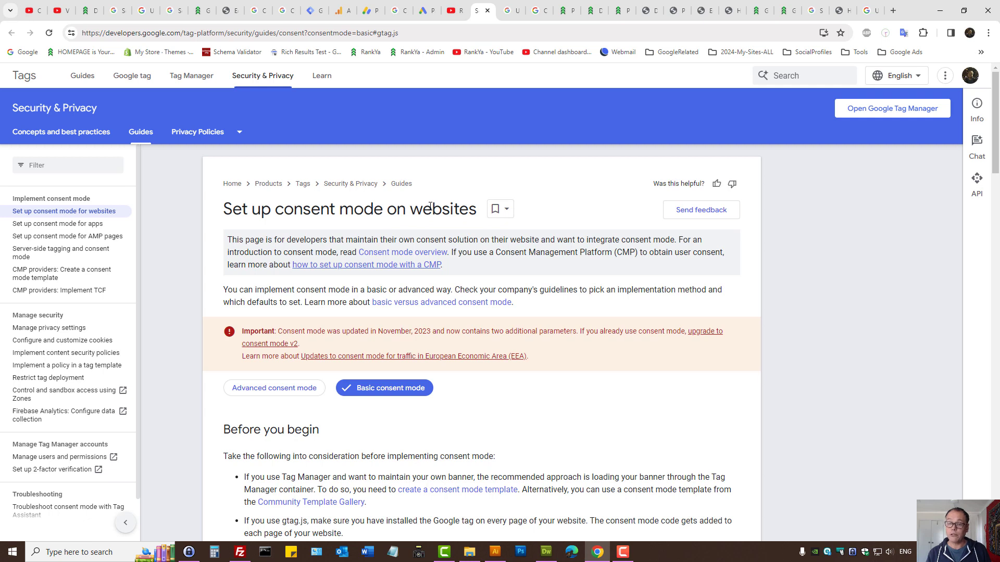
pyautogui.moveTo(606, 201)
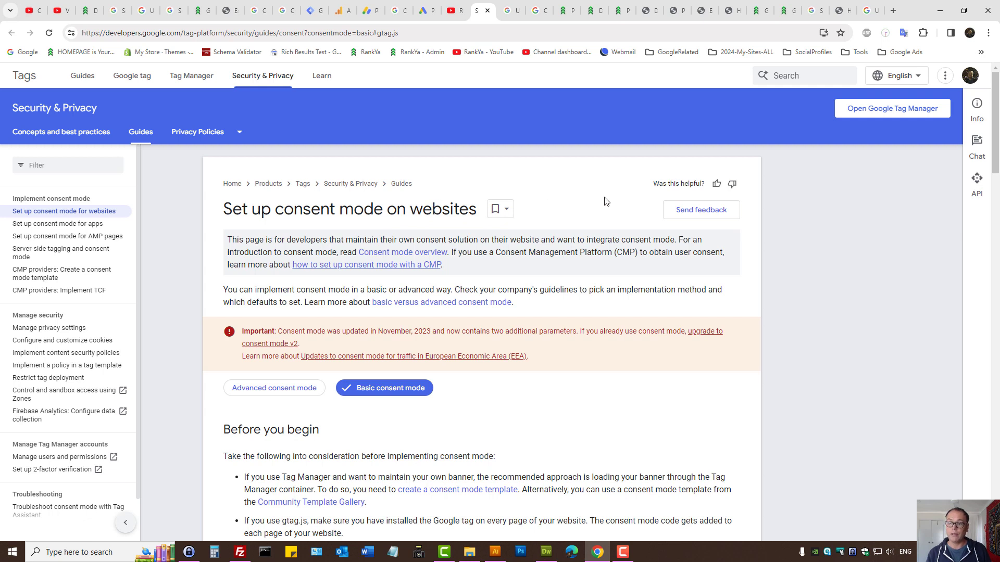
pyautogui.click(789, 10)
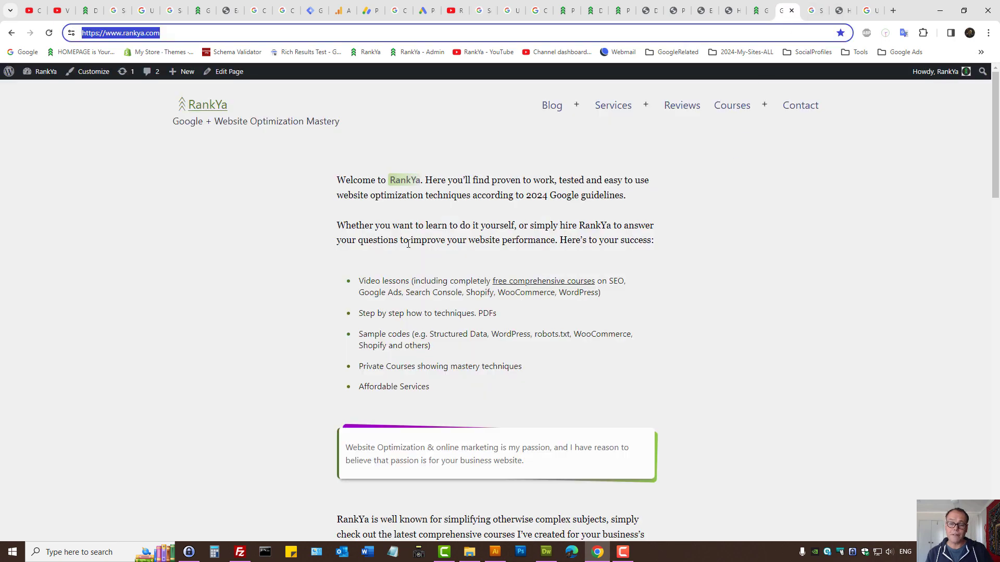
# - Scroll down the RankYa homepage to the services list and YouTube follow section
pyautogui.scroll(-3)
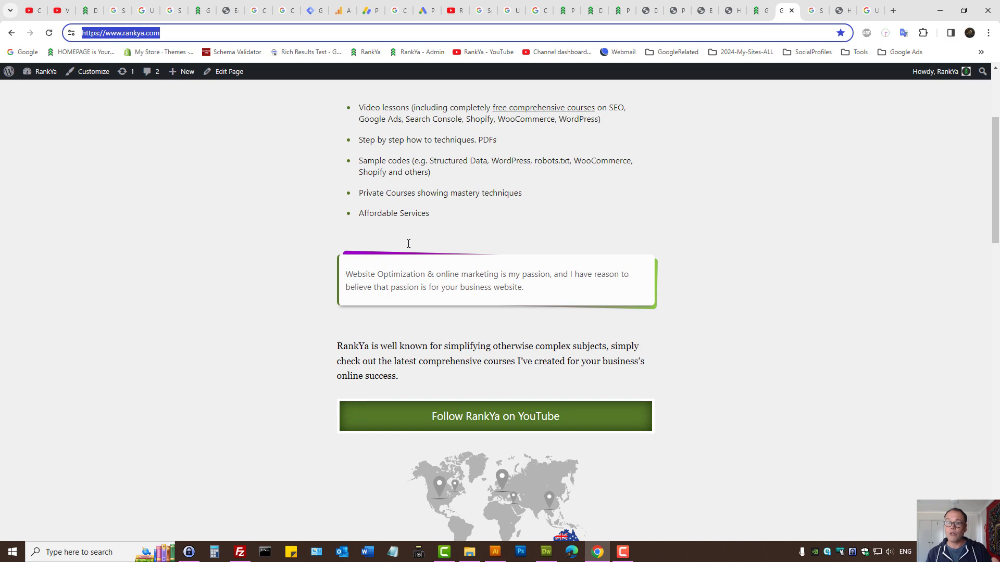
pyautogui.moveTo(452, 237)
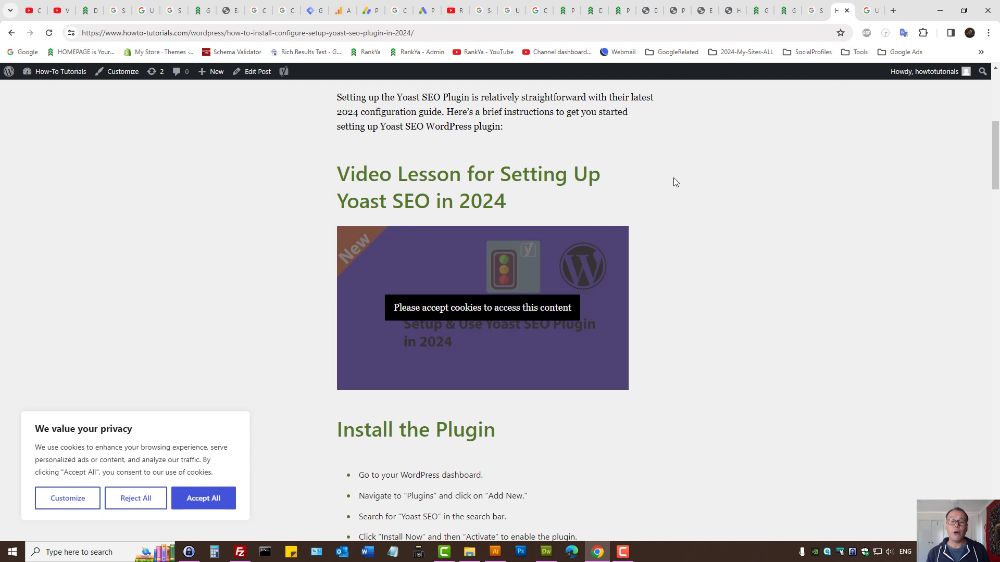
pyautogui.moveTo(673, 174)
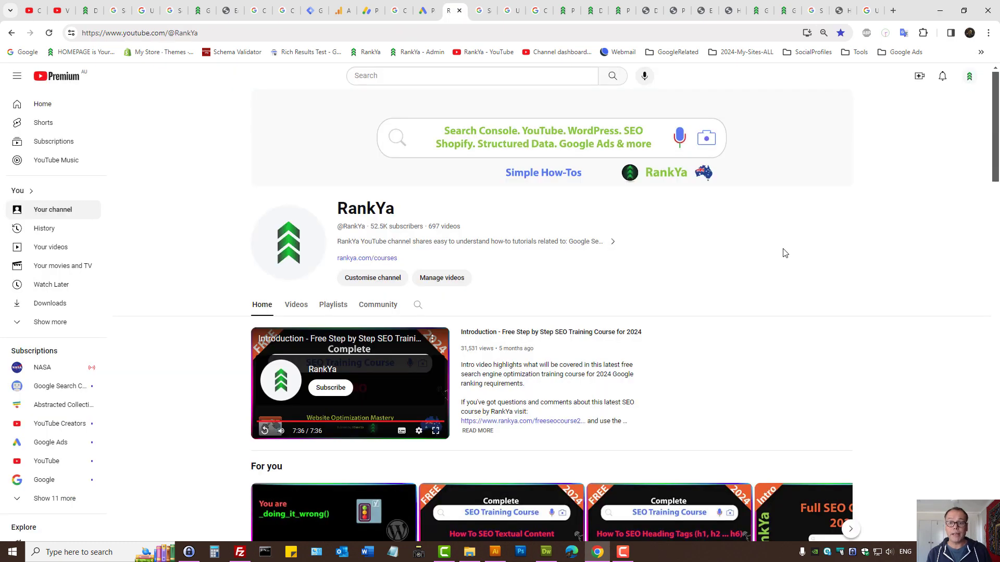
pyautogui.moveTo(753, 251)
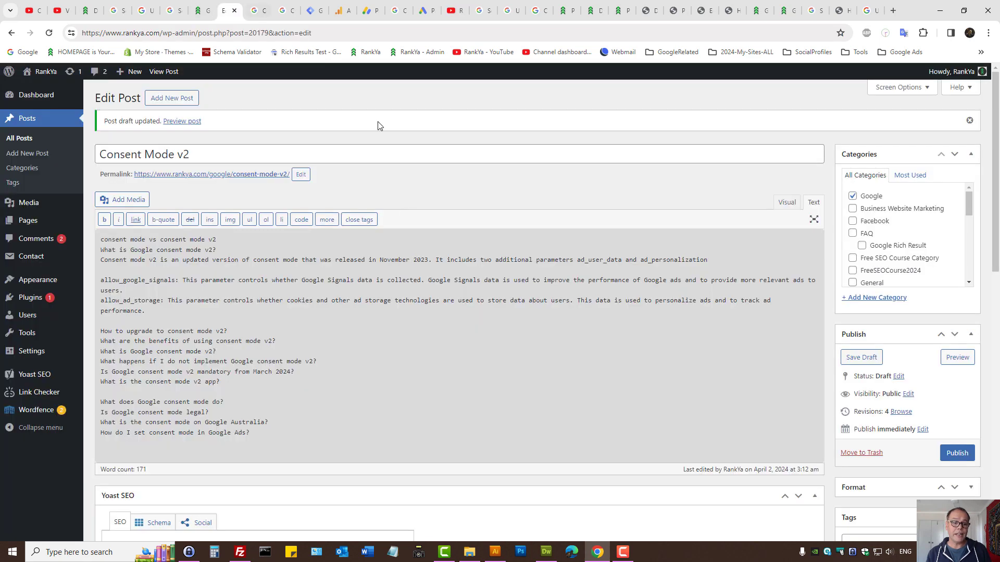
pyautogui.moveTo(576, 185)
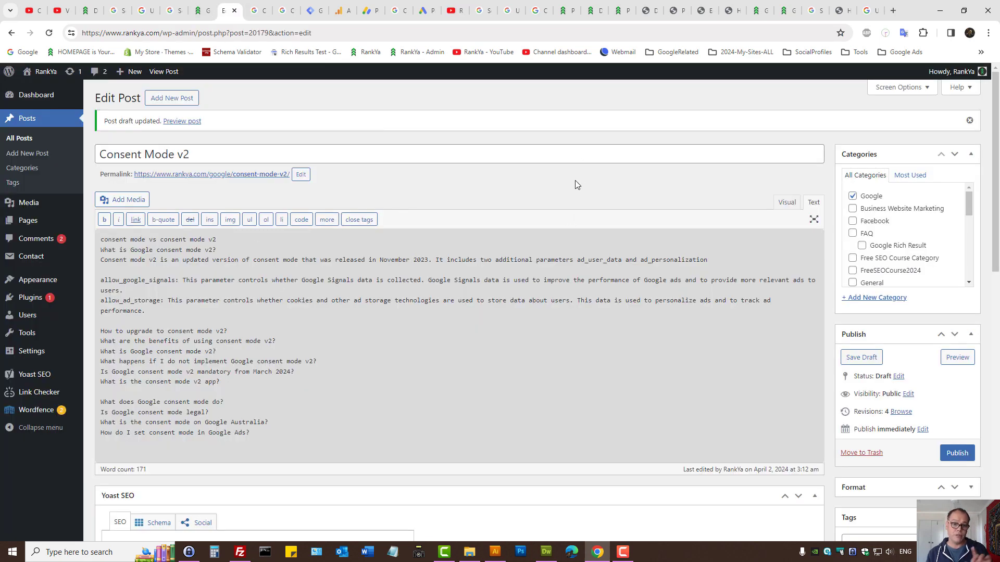
pyautogui.moveTo(573, 175)
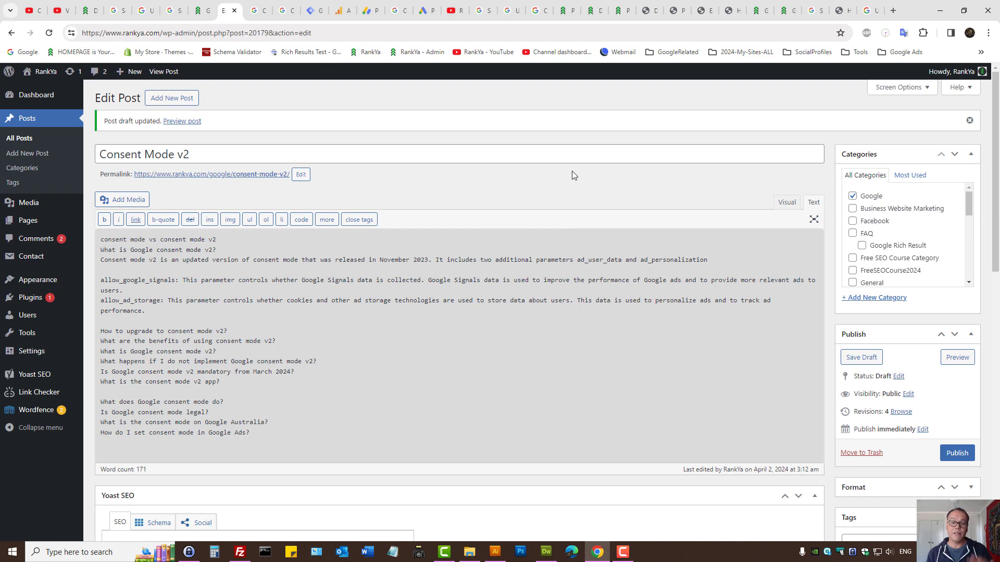
pyautogui.moveTo(455, 5)
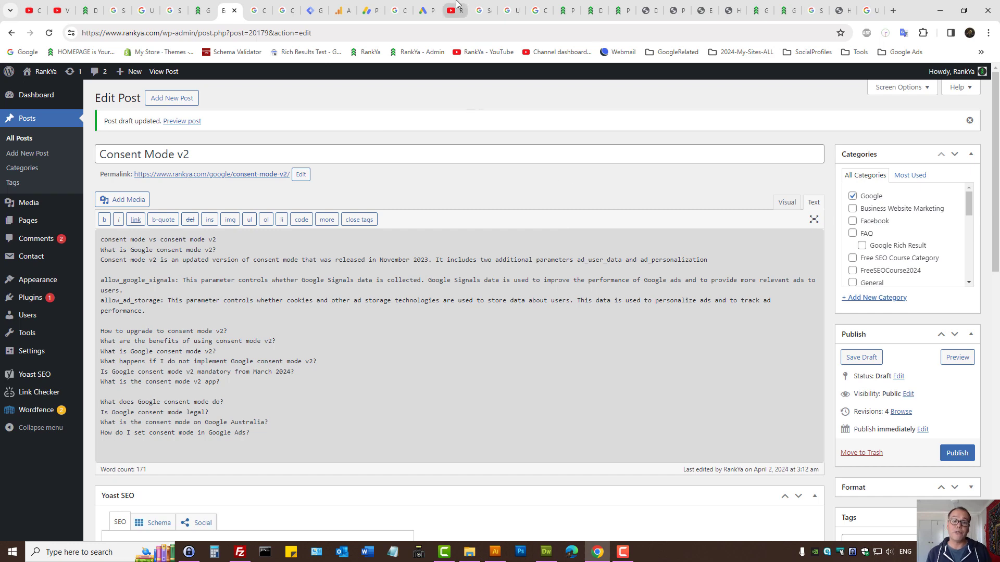
# - Leave the Consent Mode v2 draft and return to the RankYa YouTube channel page
pyautogui.click(455, 10)
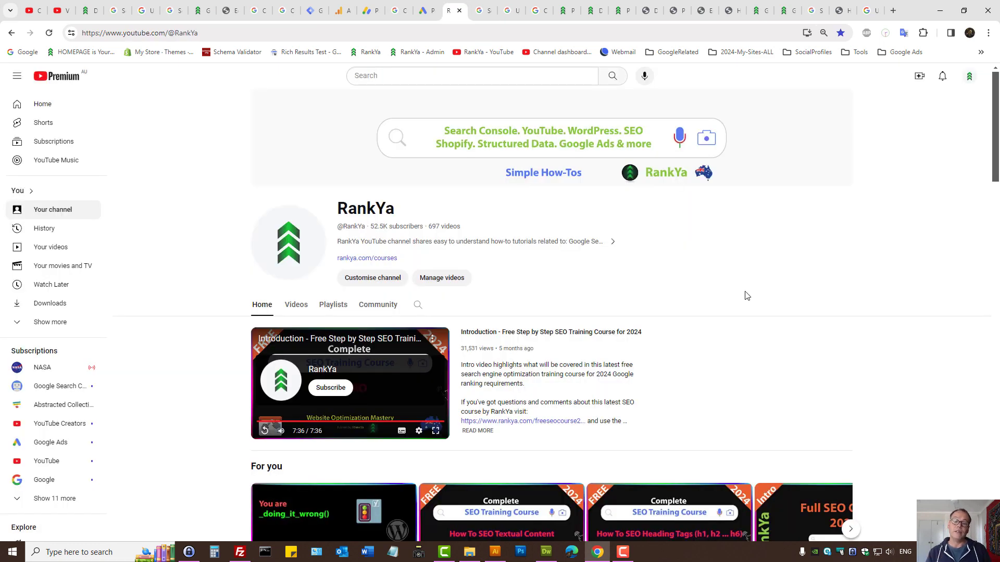